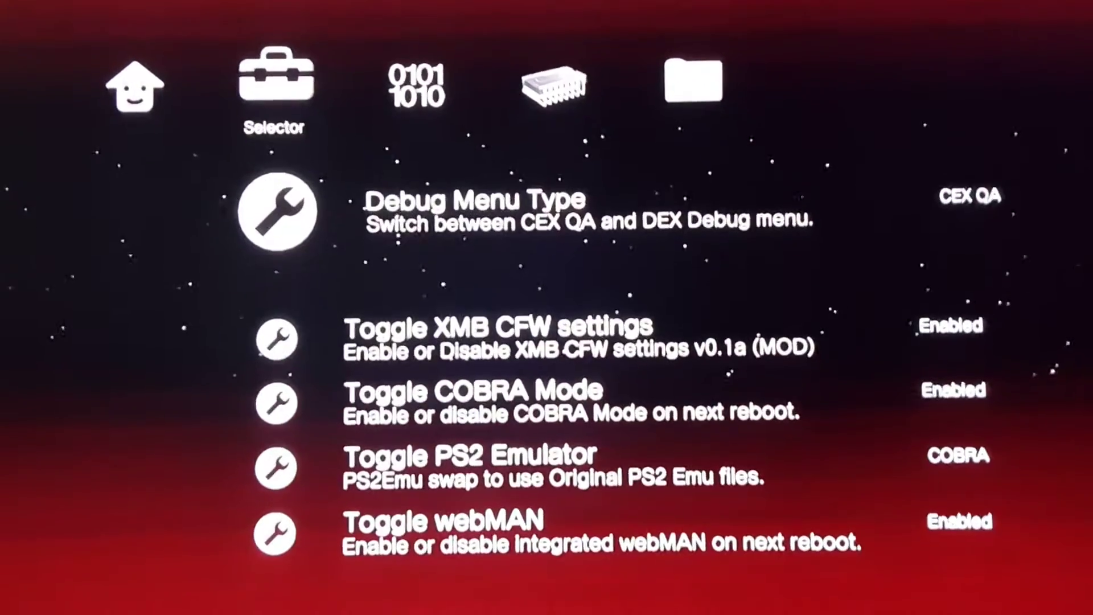
# Show the Debug Menu Type choices, CEX QA and DEX, from the Selector settings
pyautogui.click(285, 211)
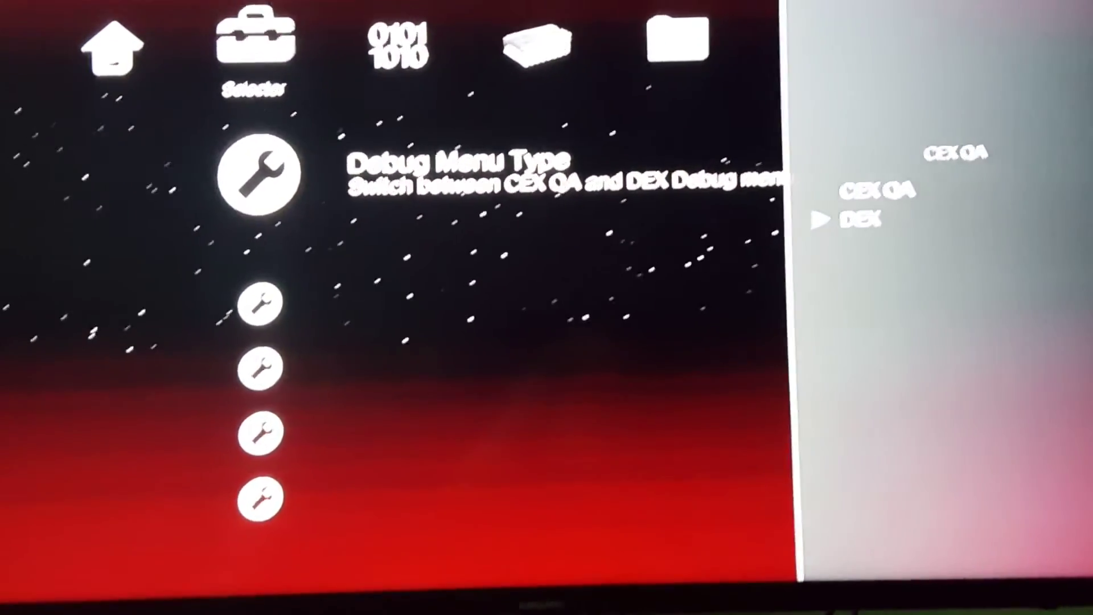